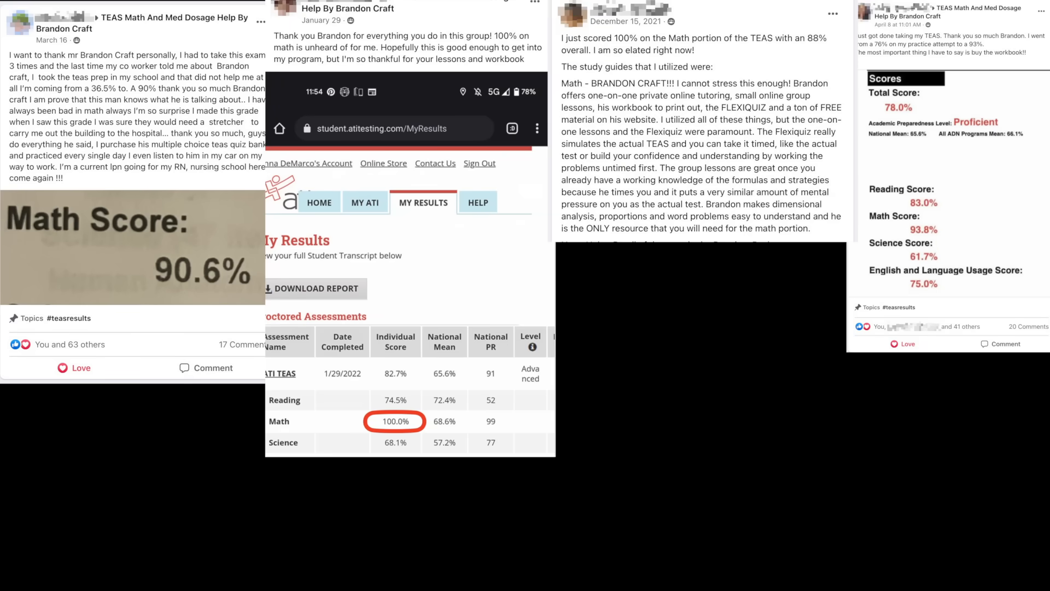
Reach the TEAS Math Workbook page and its student feedback slideshow
{"action": "scroll", "scroll_direction": "down", "scroll_amount": 3}
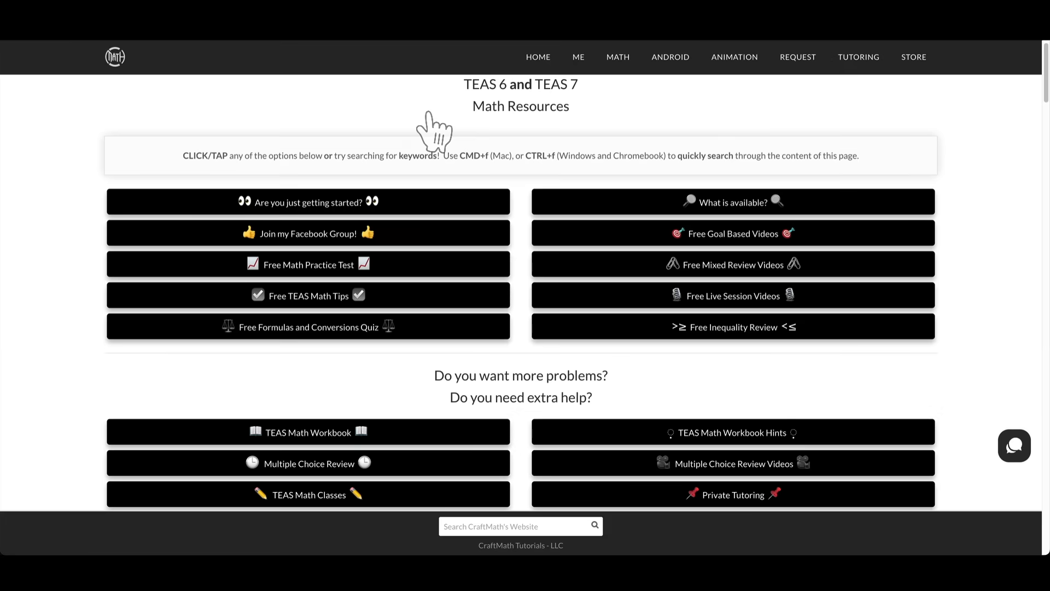
{"action": "mouse_move", "coordinate": [308, 201]}
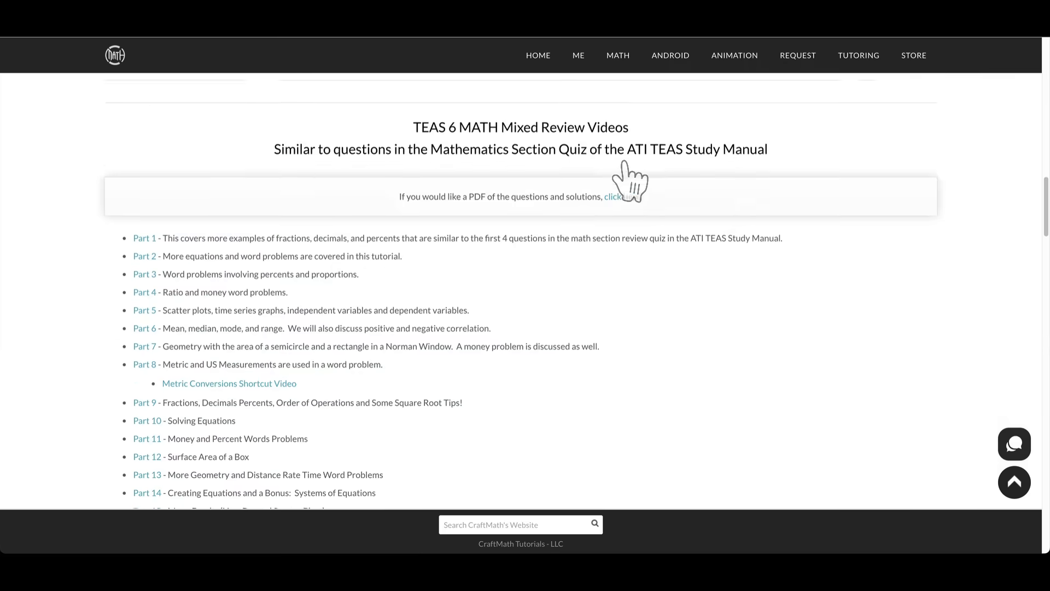
{"action": "scroll", "scroll_direction": "down", "scroll_amount": 3}
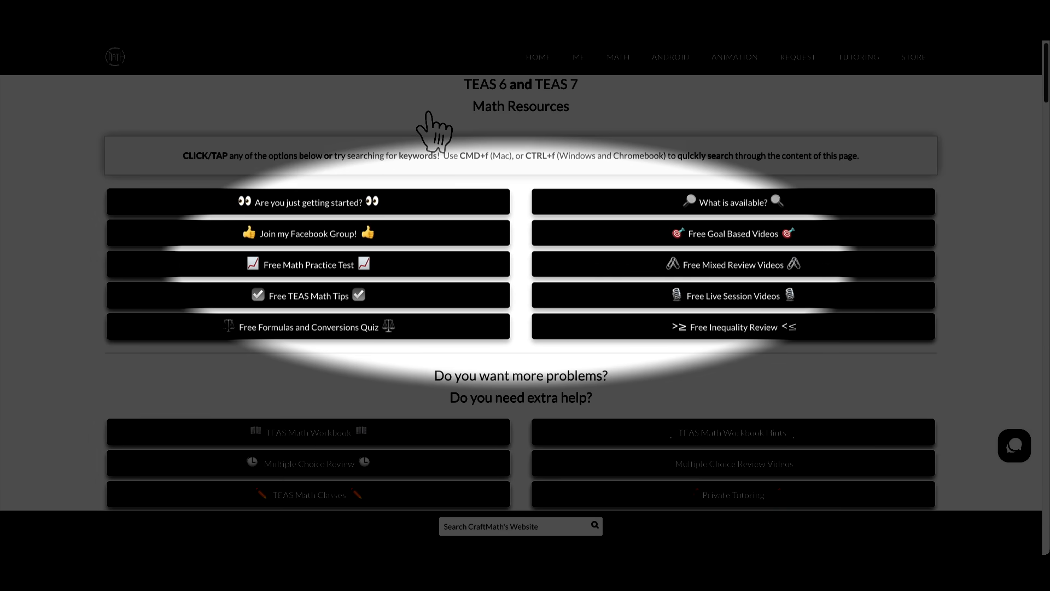
{"action": "left_click", "coordinate": [307, 431]}
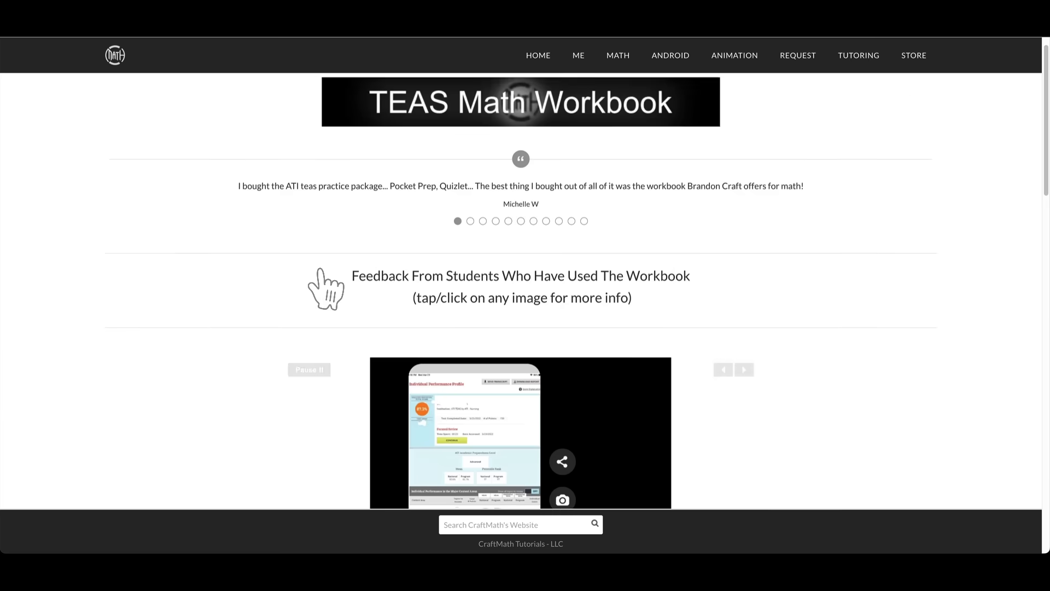
{"action": "scroll", "scroll_direction": "down", "scroll_amount": 3}
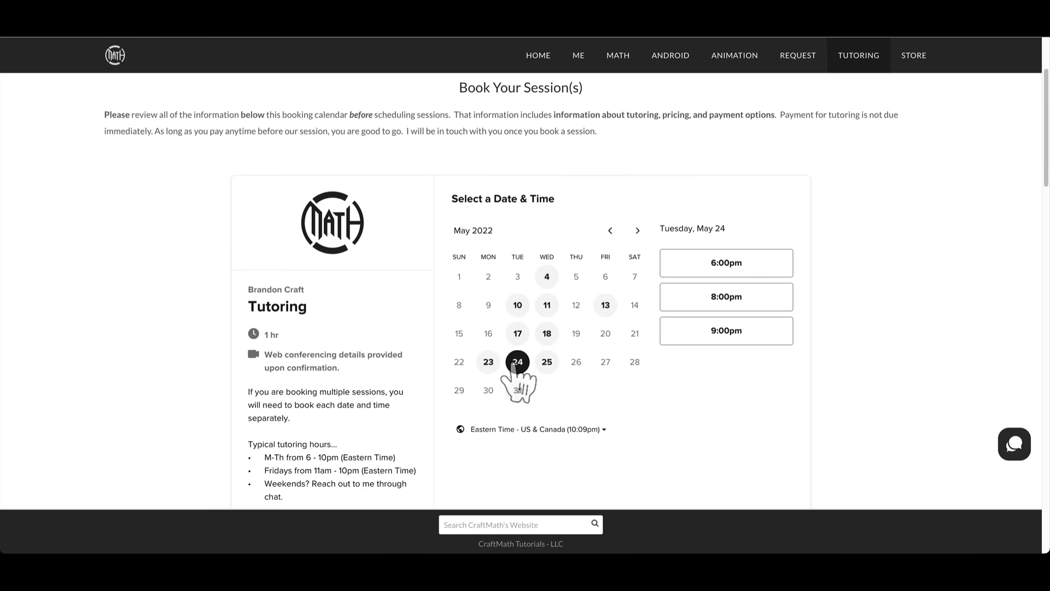
Select the 7:00pm tutoring slot on Wednesday, May 18
{"action": "left_click", "coordinate": [546, 332]}
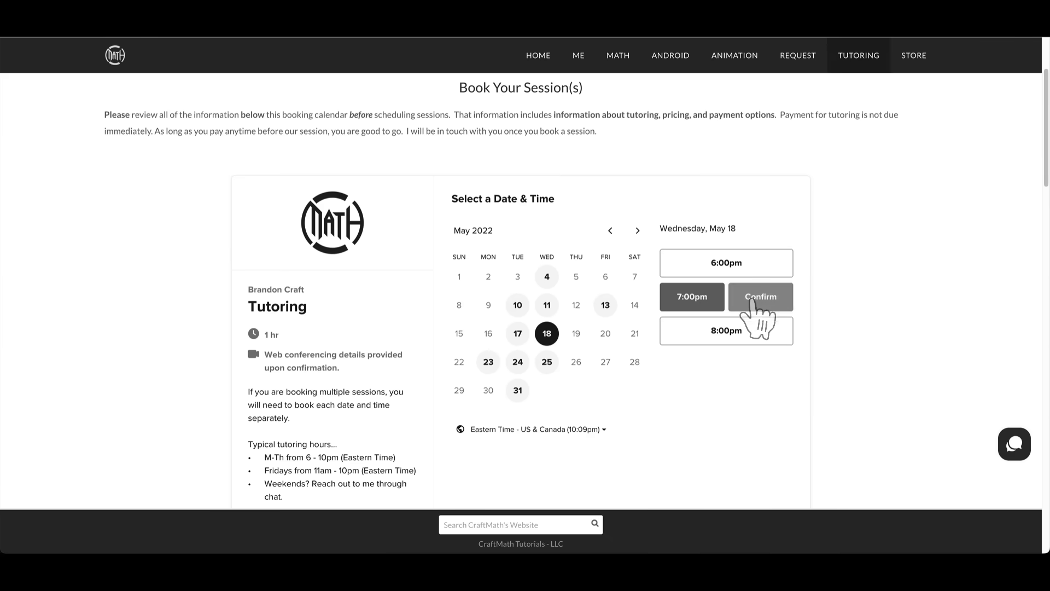